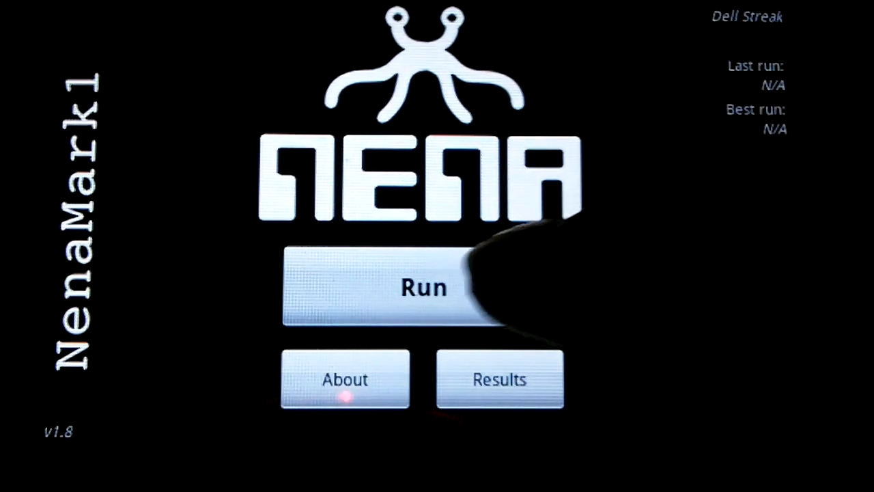
Launch the benchmark run so the stone cottage, willow tree and birds scene renders
left_click(423, 287)
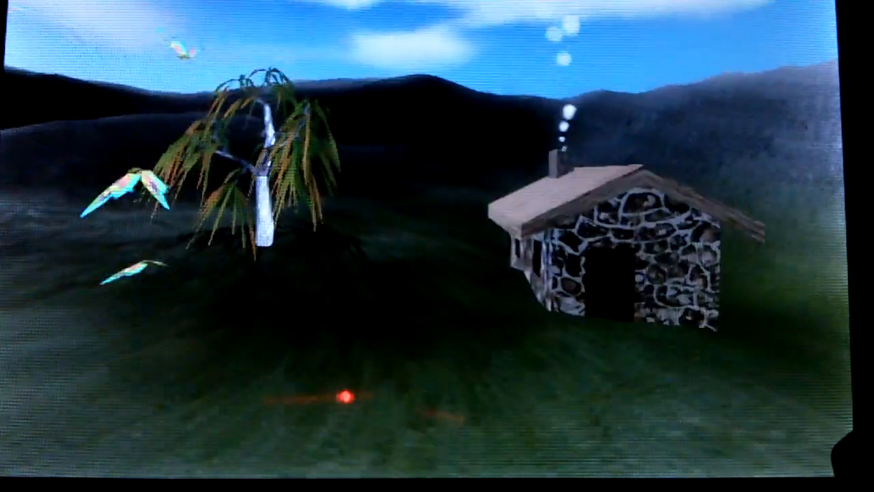